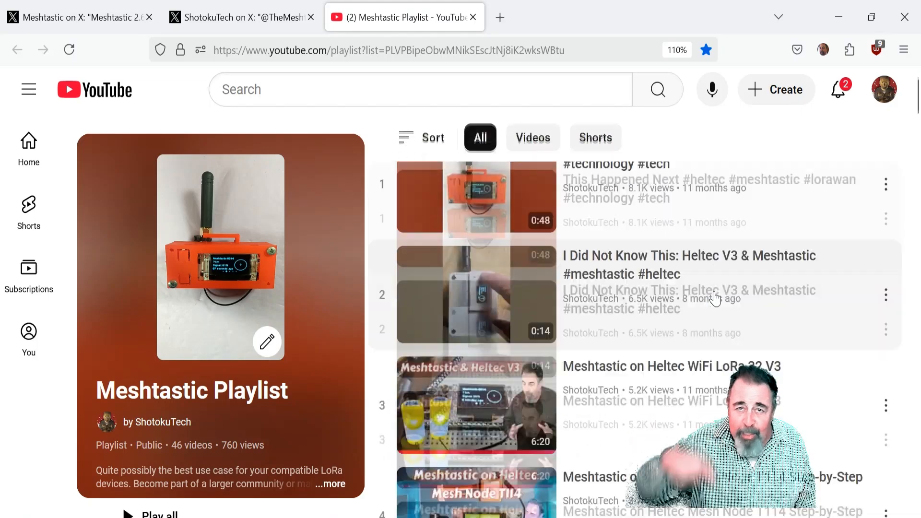
pyautogui.scroll(-3)
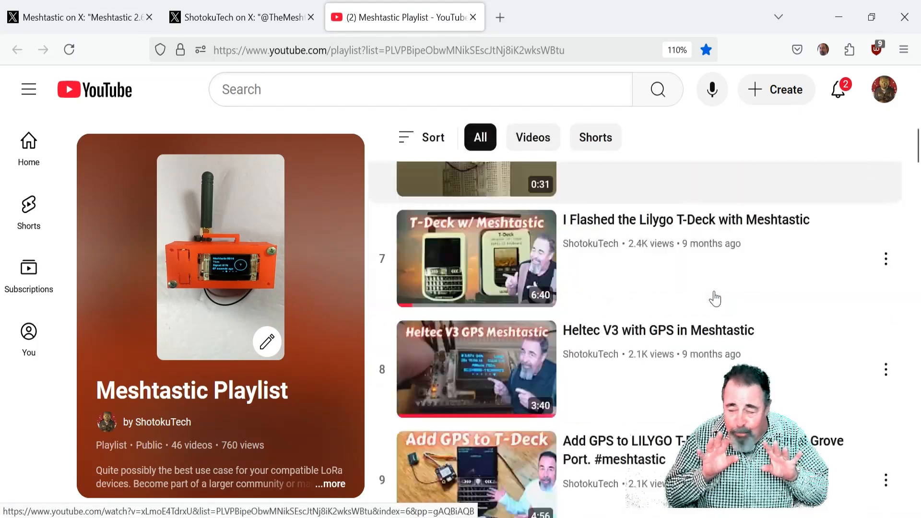
pyautogui.scroll(-3)
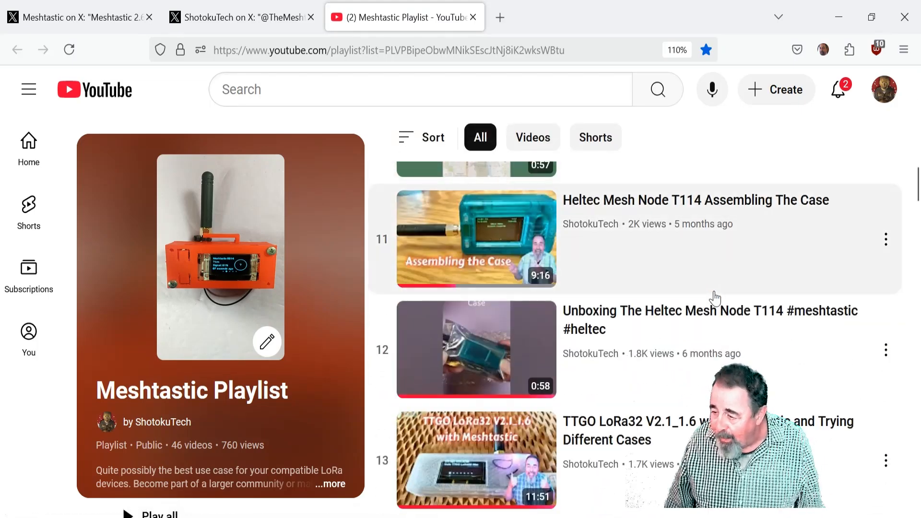
pyautogui.scroll(-3)
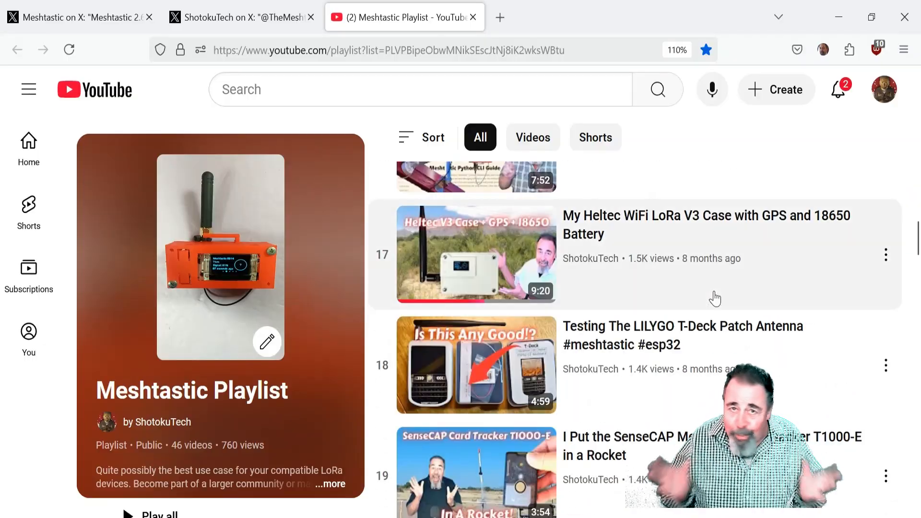
pyautogui.scroll(-3)
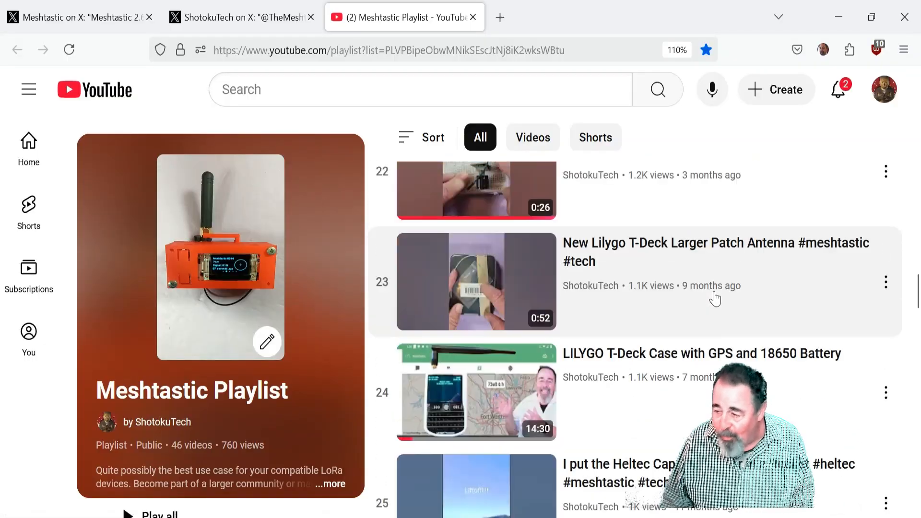
pyautogui.scroll(-3)
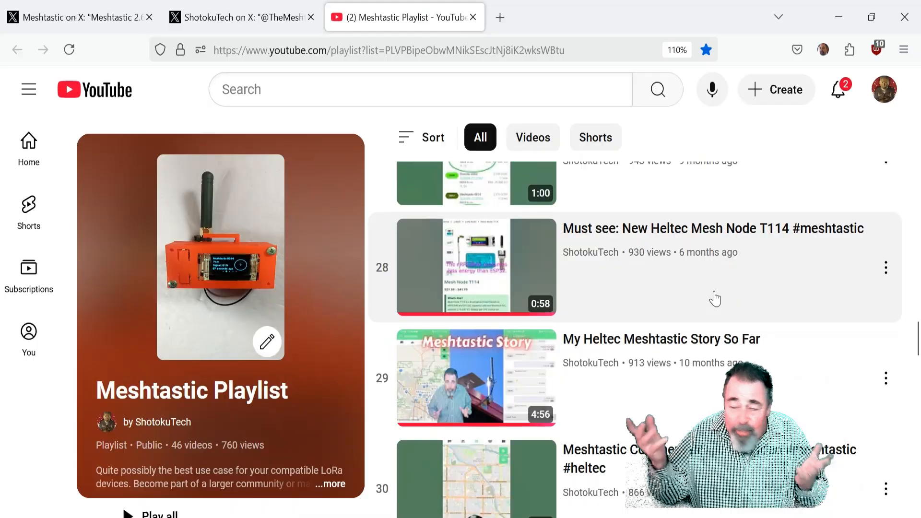
pyautogui.scroll(-3)
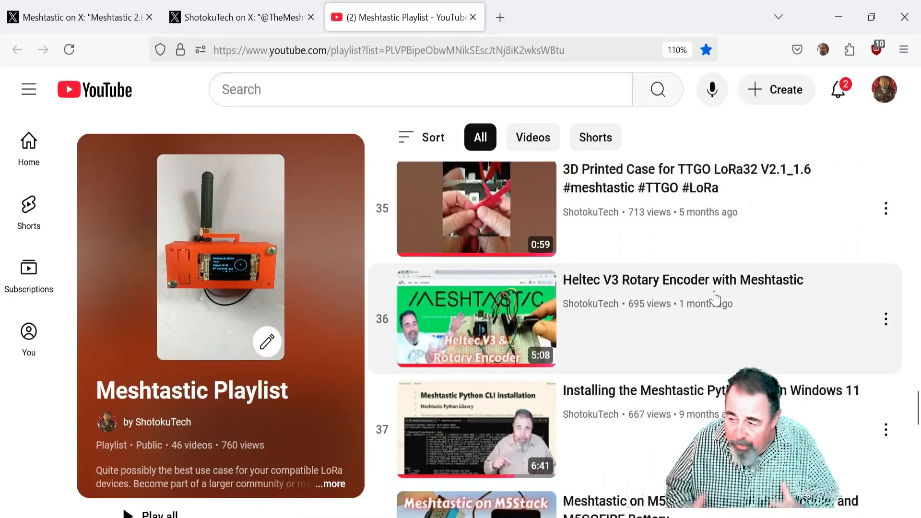
pyautogui.scroll(-3)
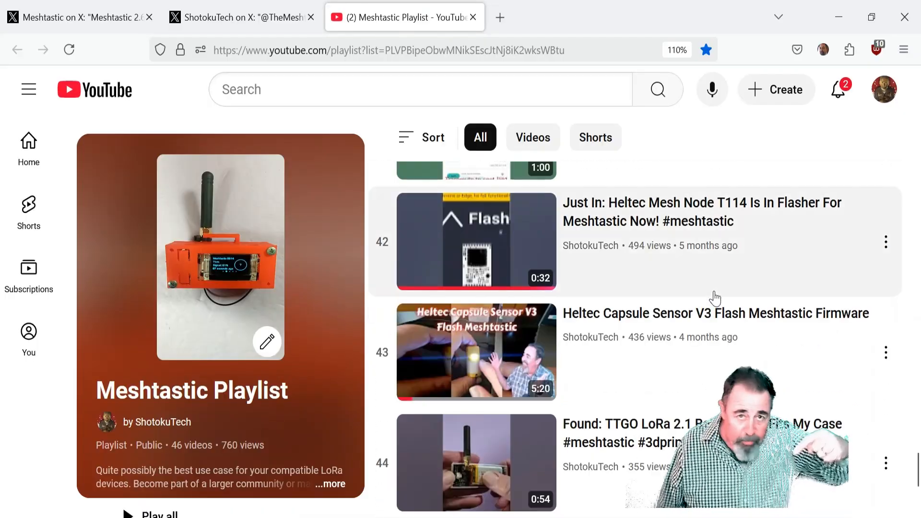
pyautogui.scroll(-3)
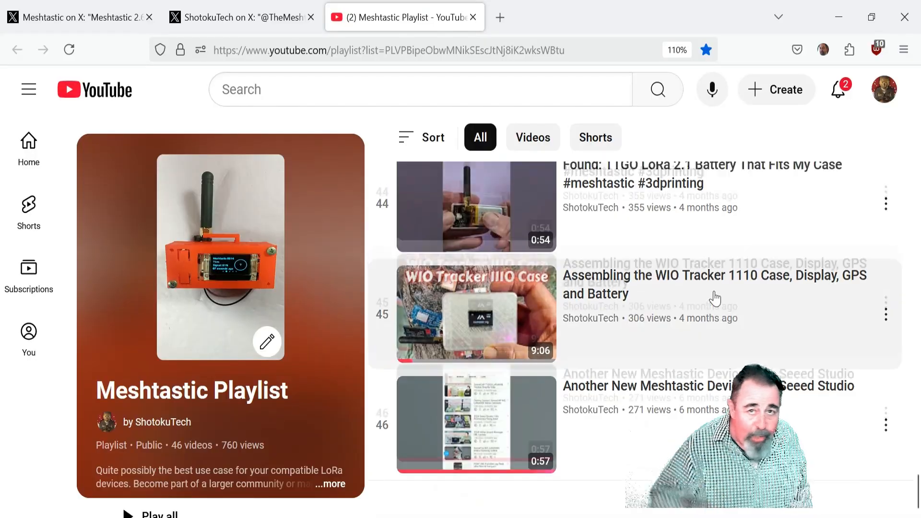
pyautogui.scroll(3)
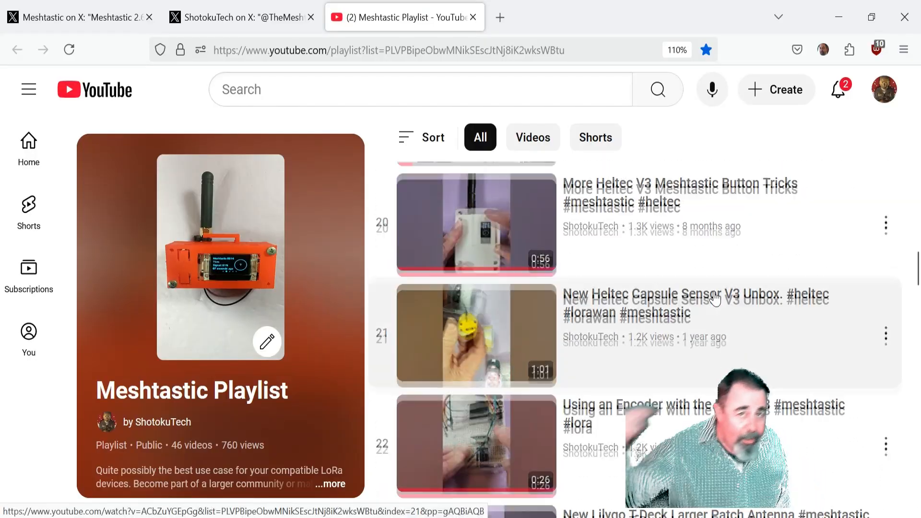
pyautogui.scroll(3)
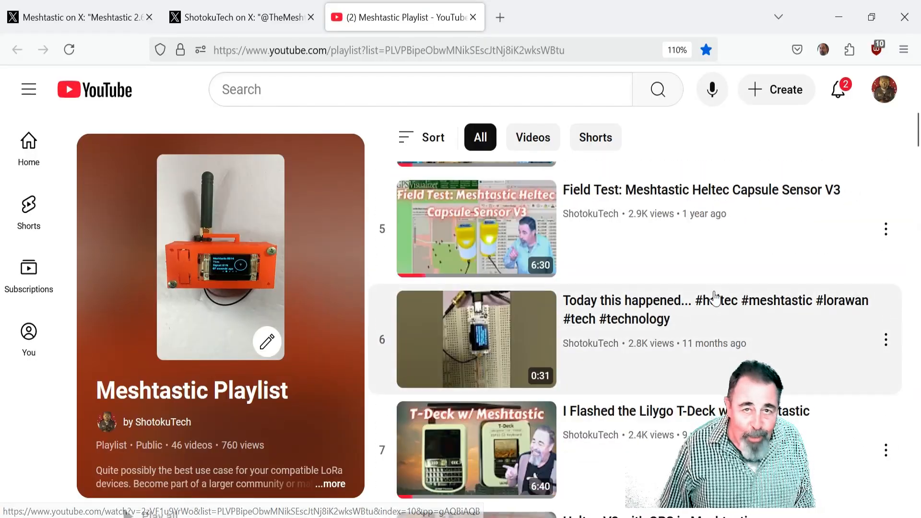